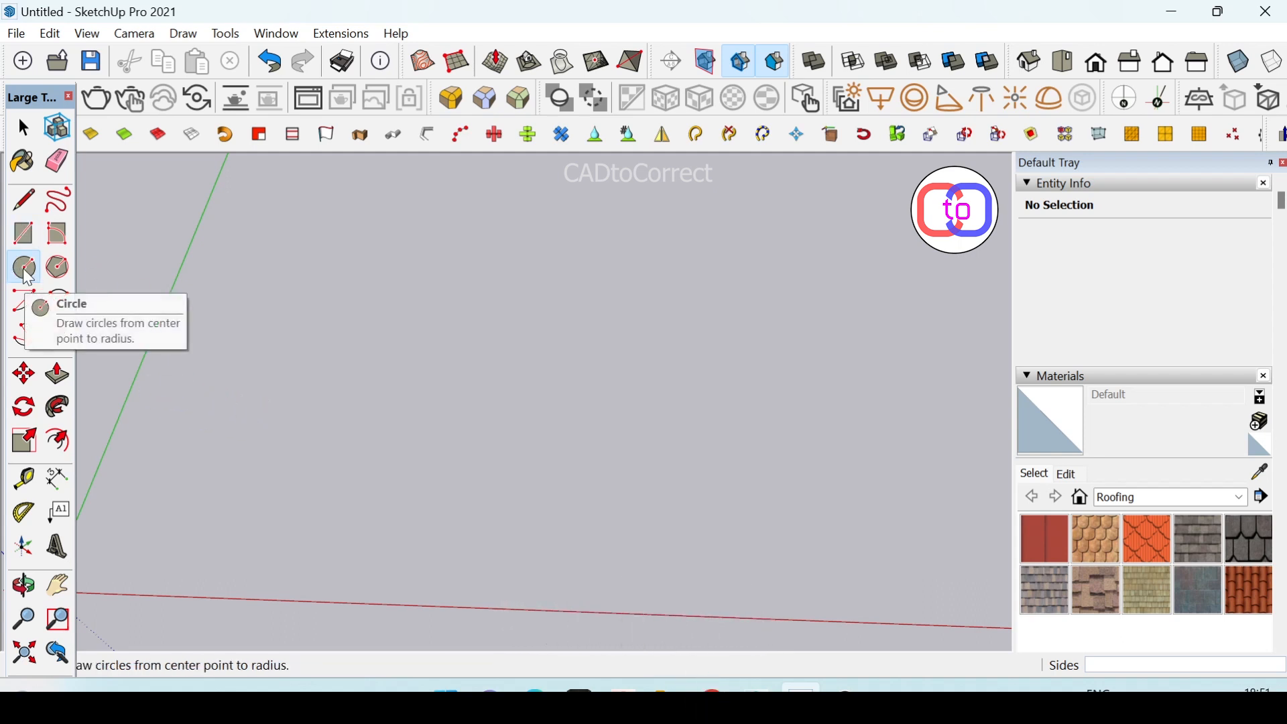
Draw a large filled circle in the lower-left of the canvas with the Circle tool
{"action": "left_click", "coordinate": [22, 267]}
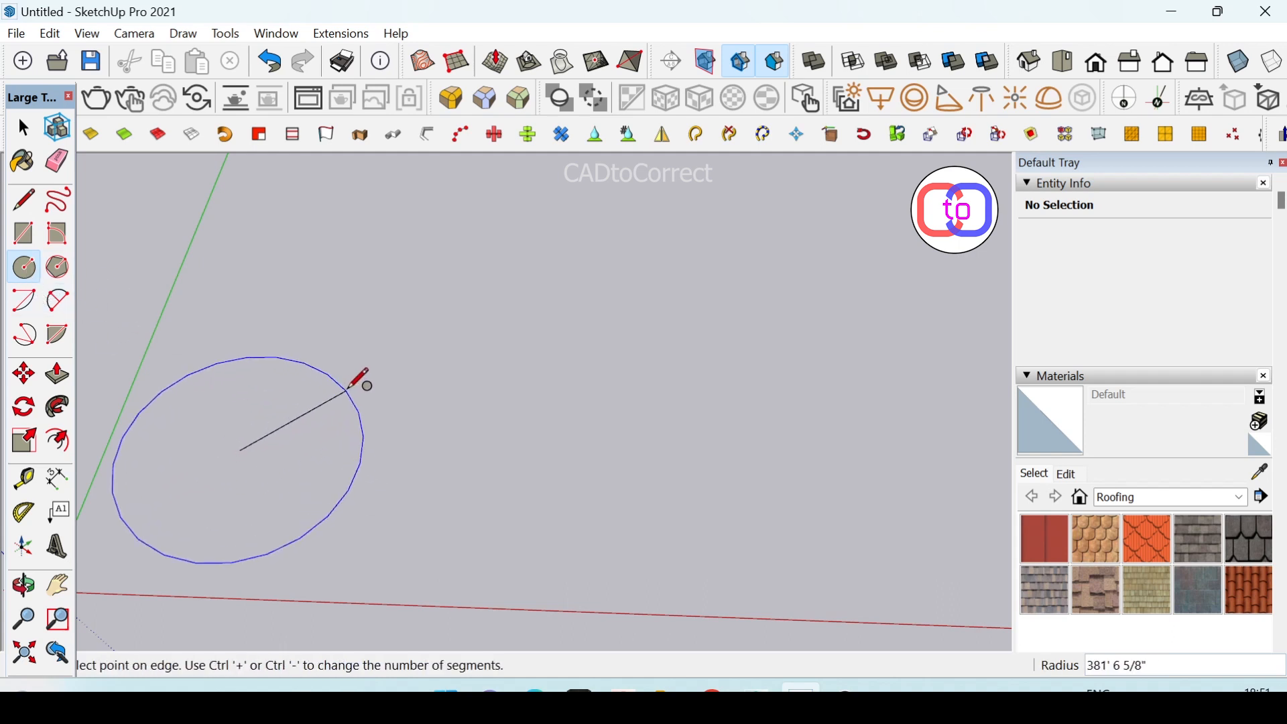
{"action": "left_click", "coordinate": [361, 380]}
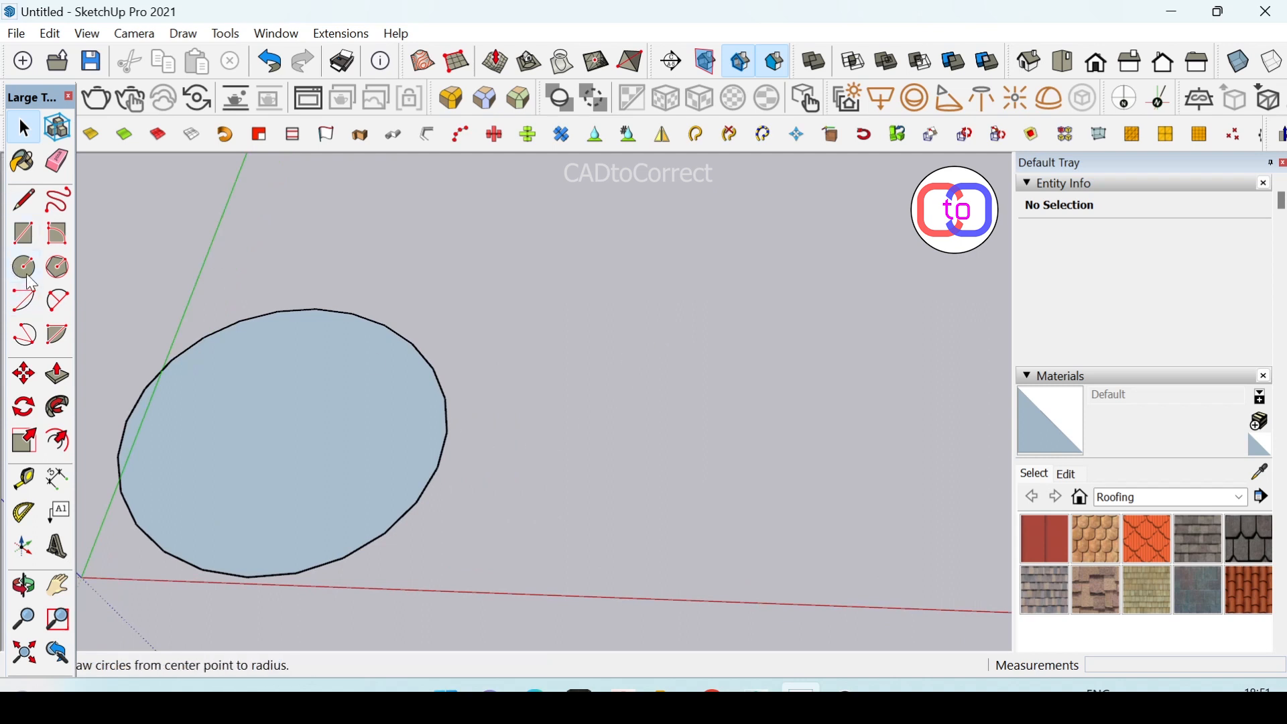
Add a small circle up-right of the large one and set new circles to 50 sides
{"action": "left_click", "coordinate": [22, 267]}
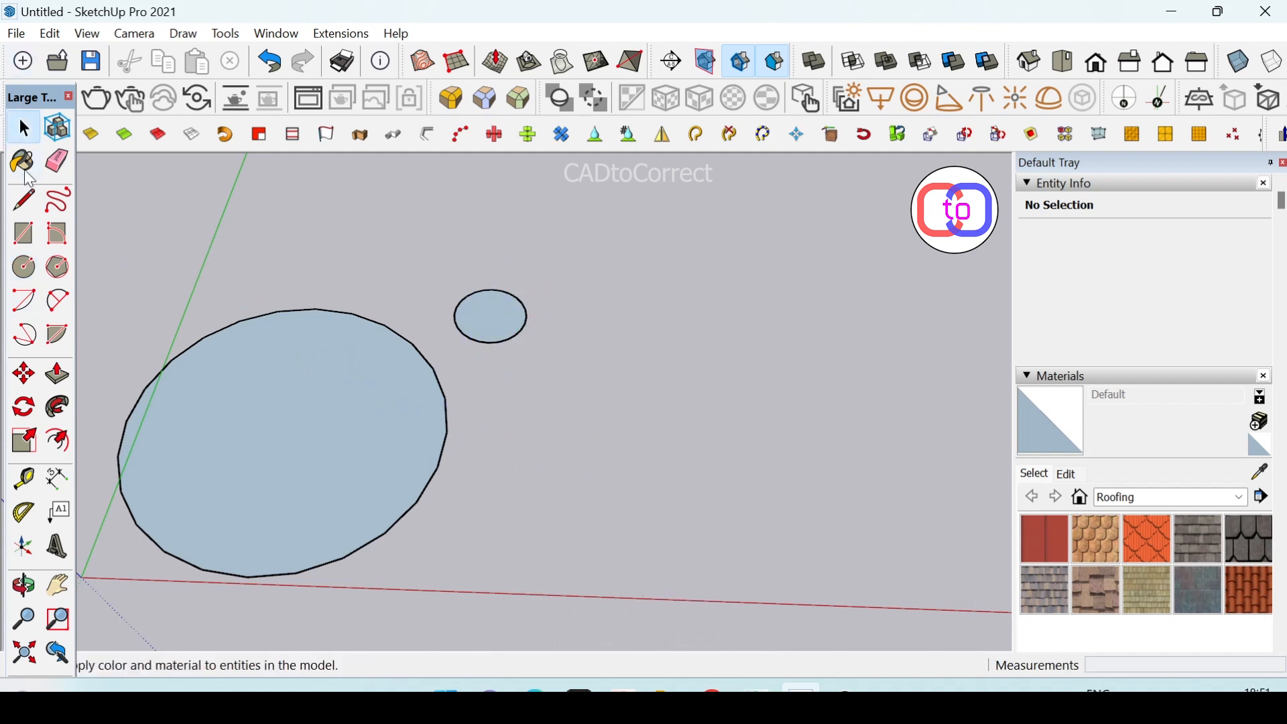
{"action": "left_click", "coordinate": [23, 267]}
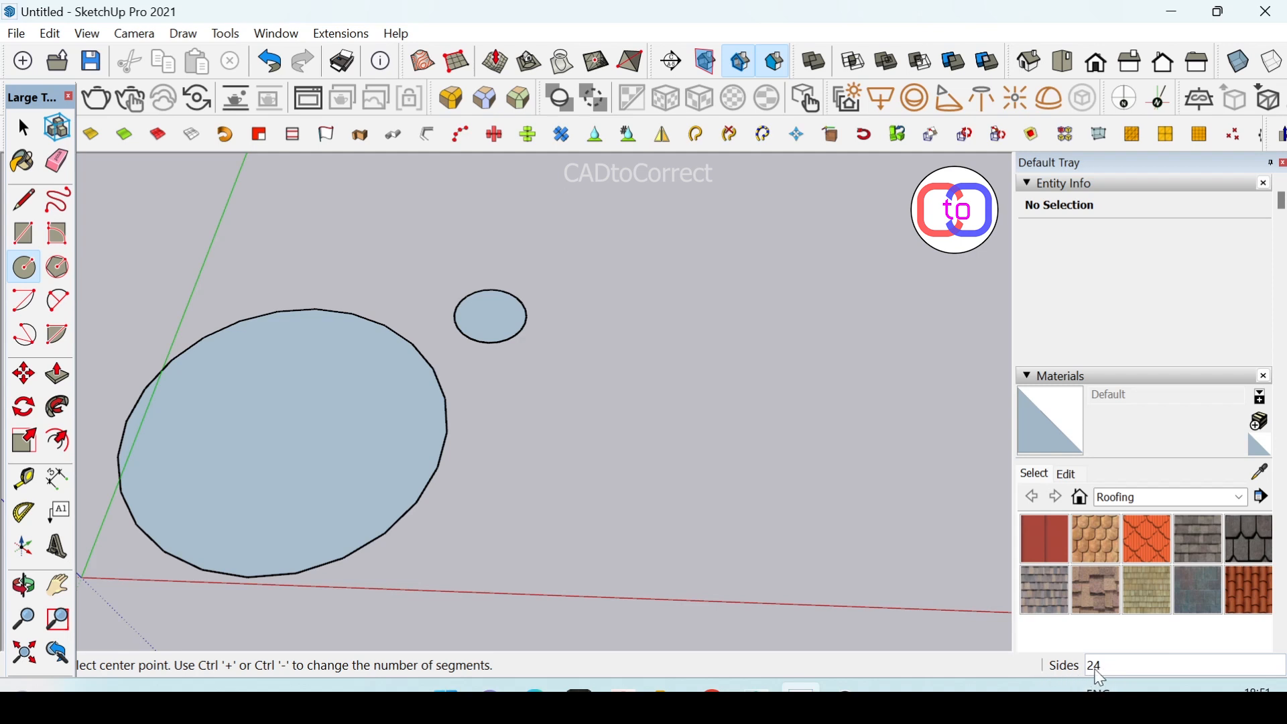
{"action": "mouse_move", "coordinate": [625, 475]}
{"action": "type", "text": "50"}
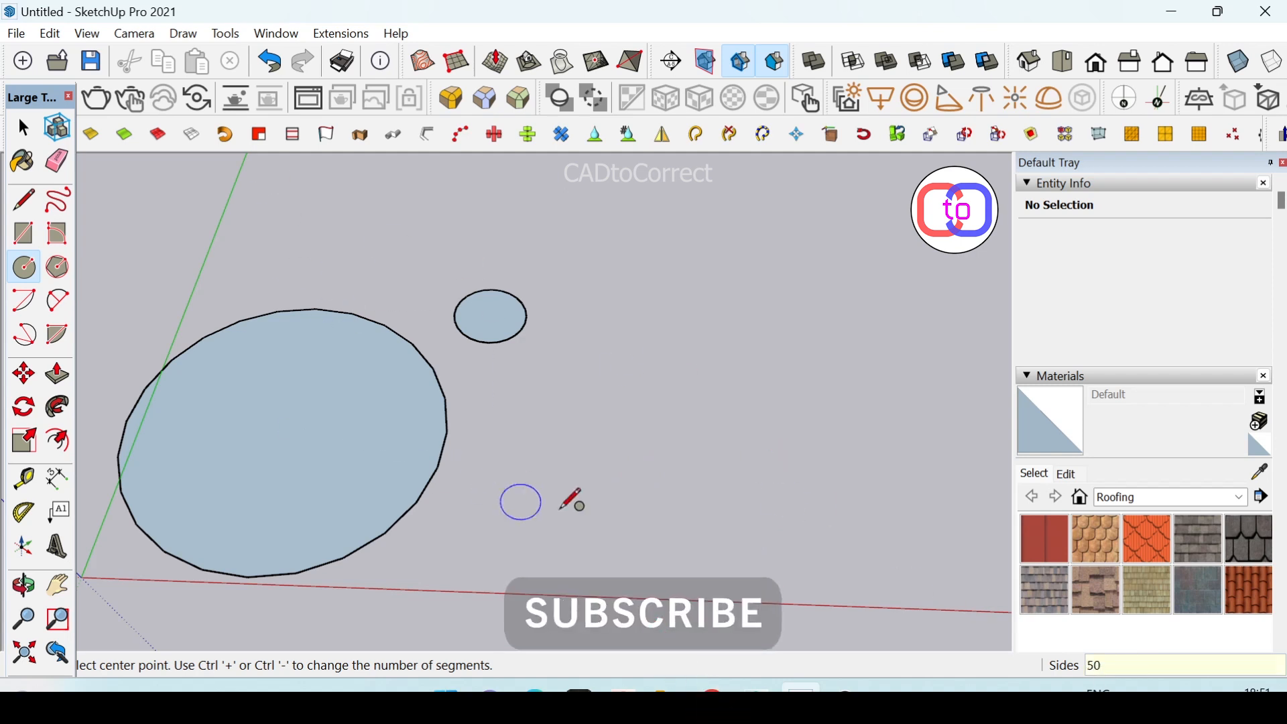
Draw a large circle on the right and view the left circle's 24 segments in Entity Info
{"action": "left_click_drag", "start_coordinate": [520, 501], "coordinate": [868, 410]}
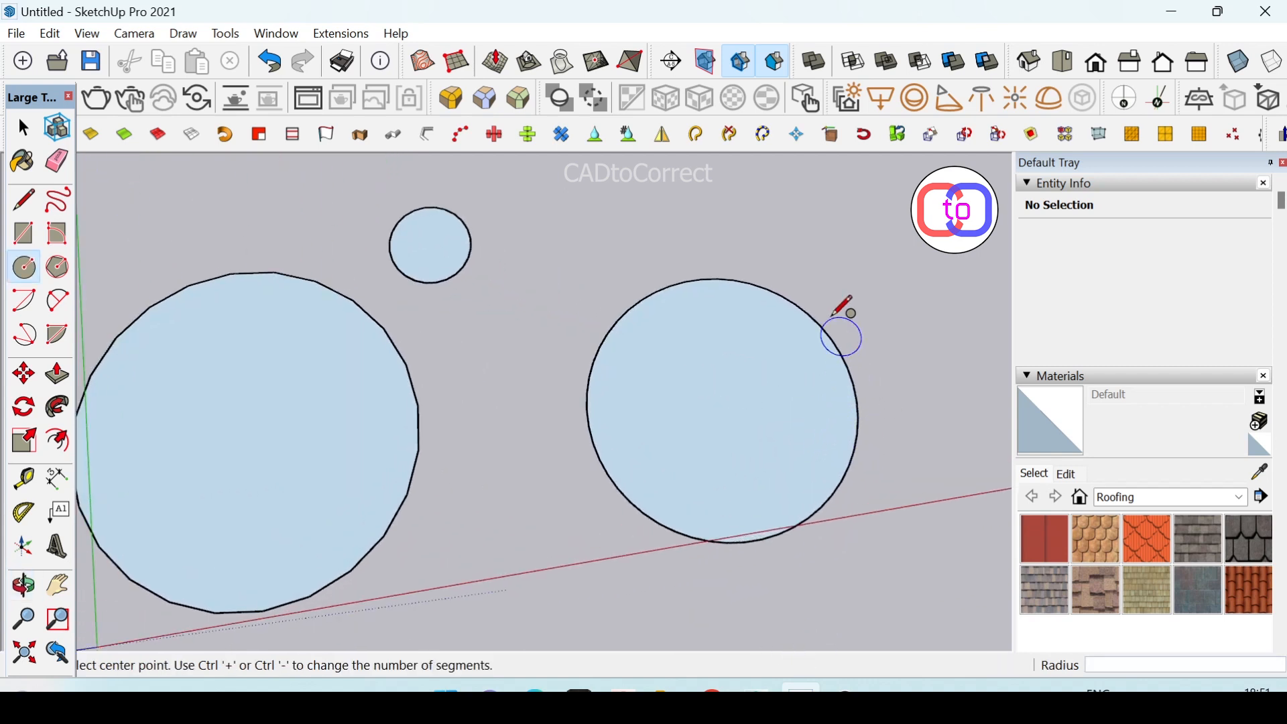
{"action": "left_click", "coordinate": [22, 126]}
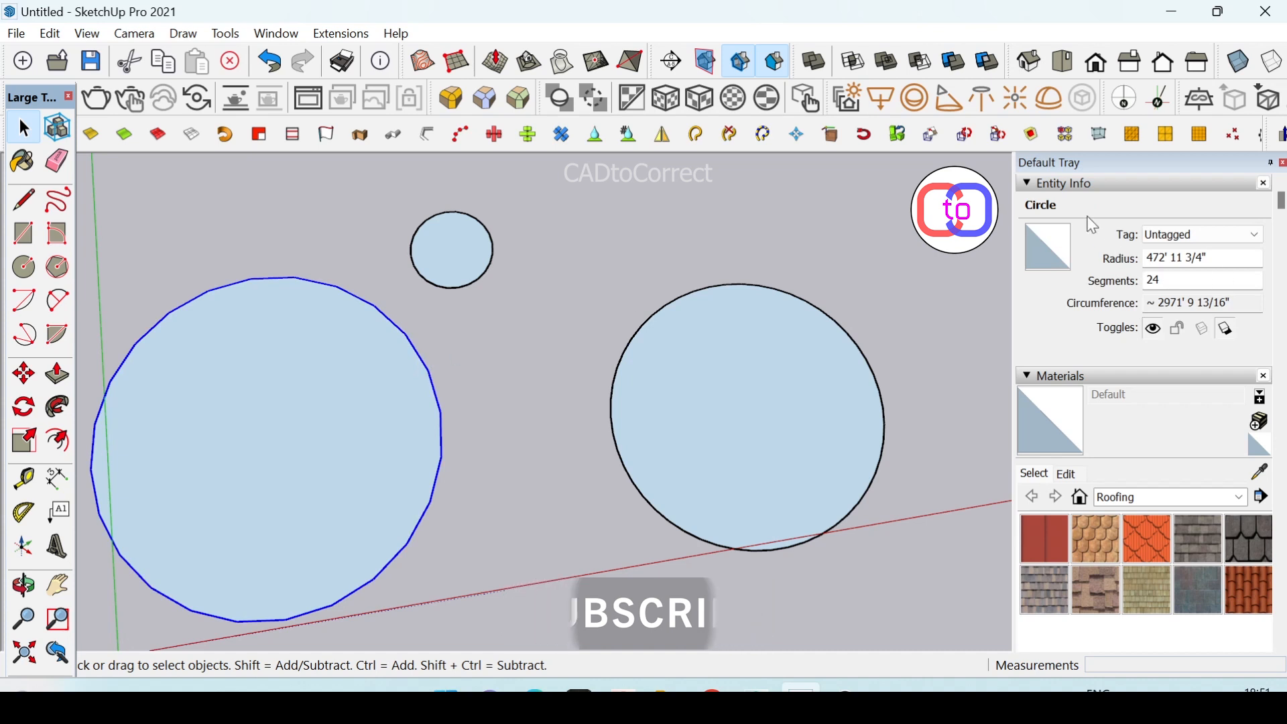
Change the left circle's Entity Info segment count to 50
{"action": "left_click", "coordinate": [1199, 281]}
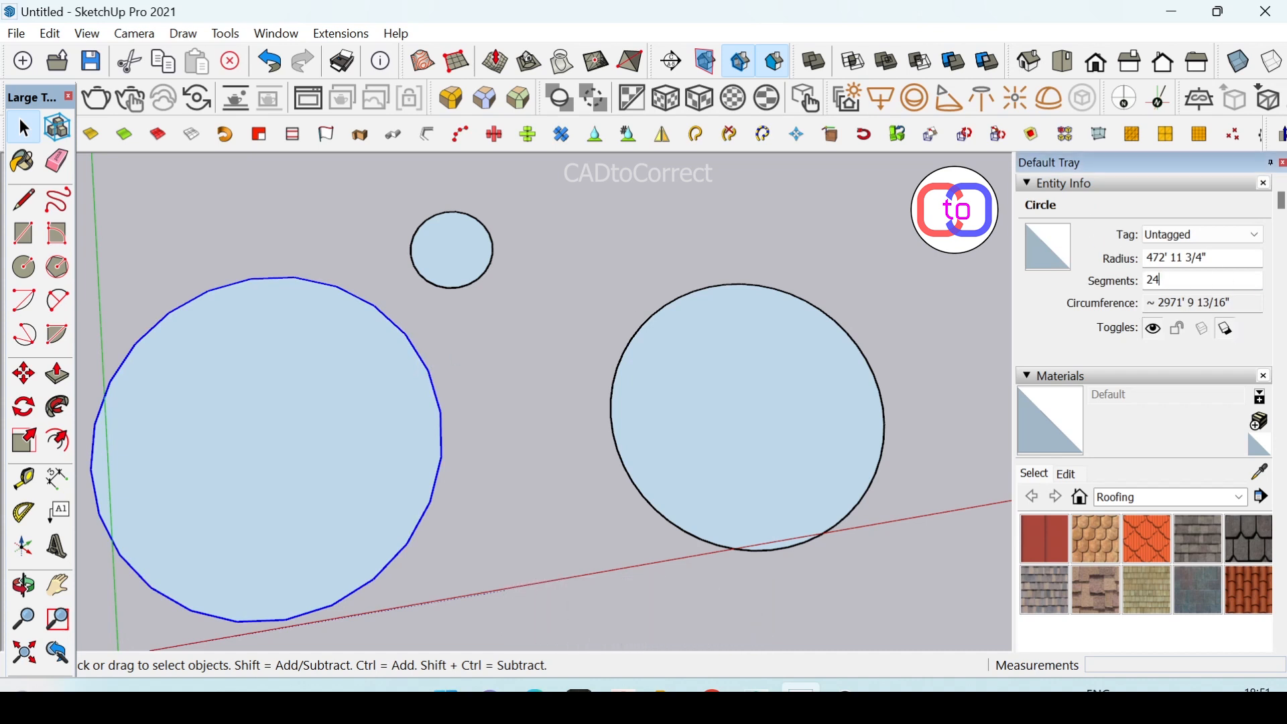
{"action": "type", "text": "5"}
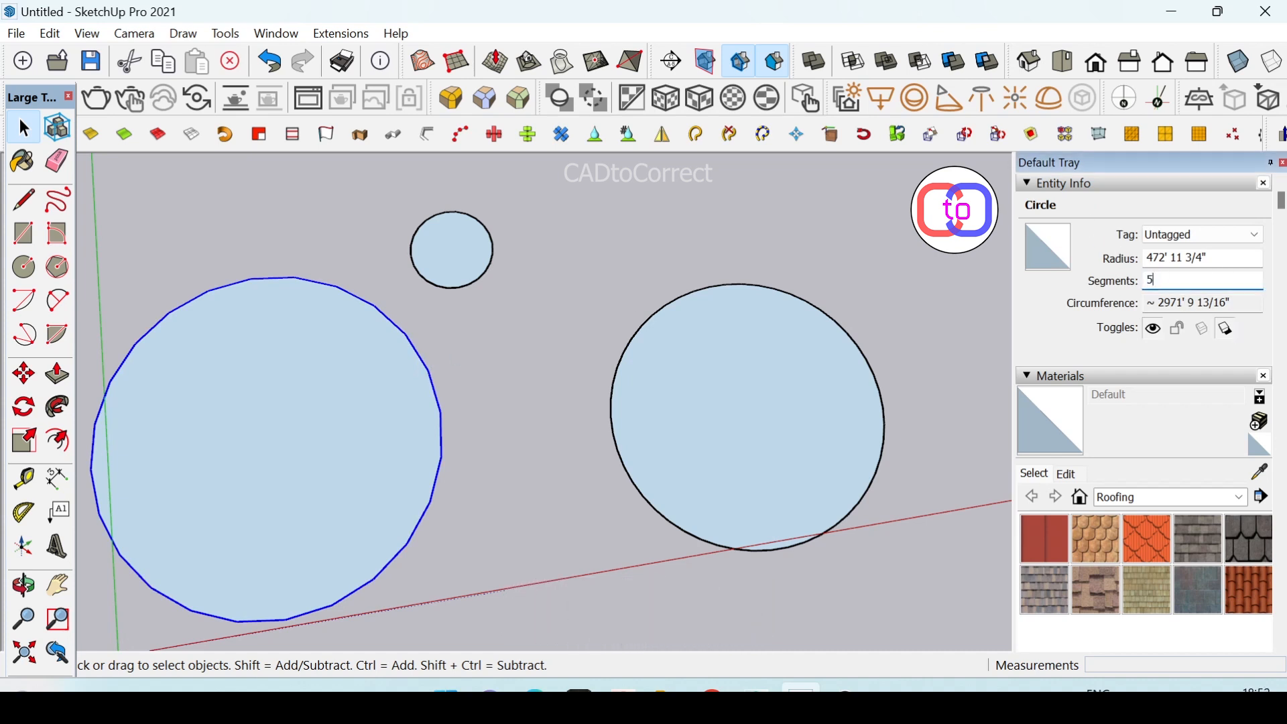
{"action": "type", "text": "0"}
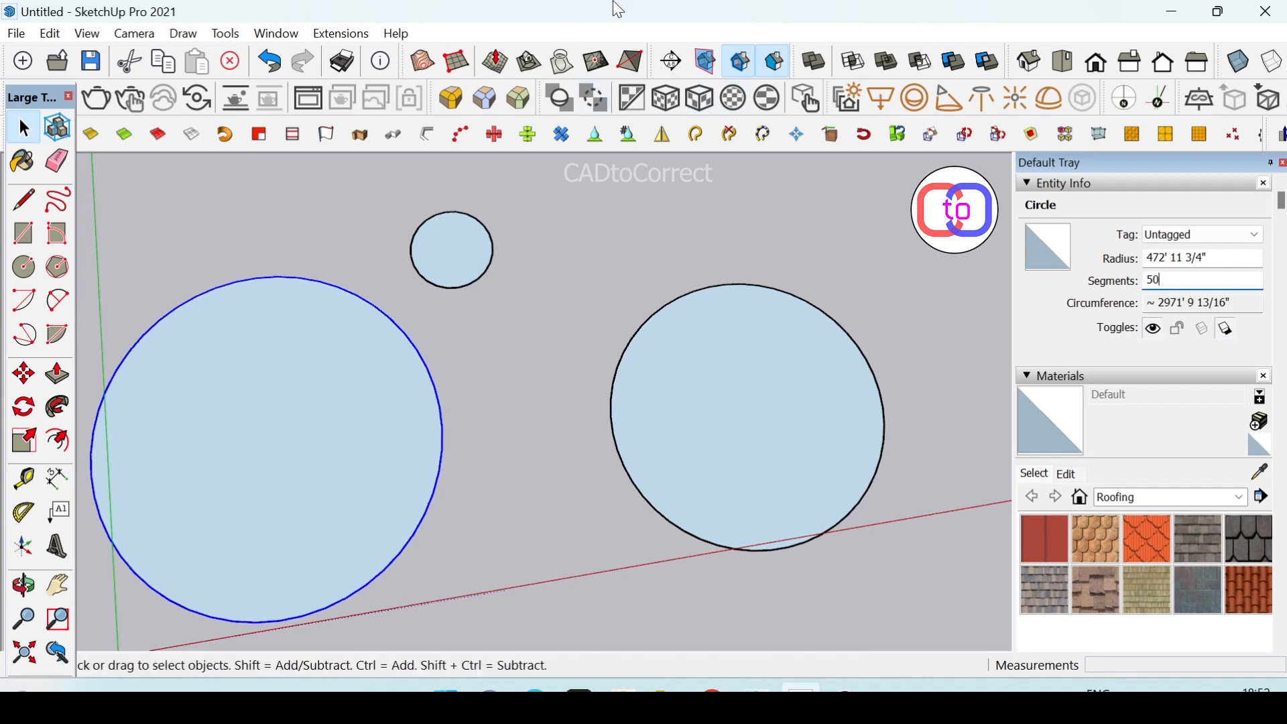
{"action": "mouse_move", "coordinate": [702, 283]}
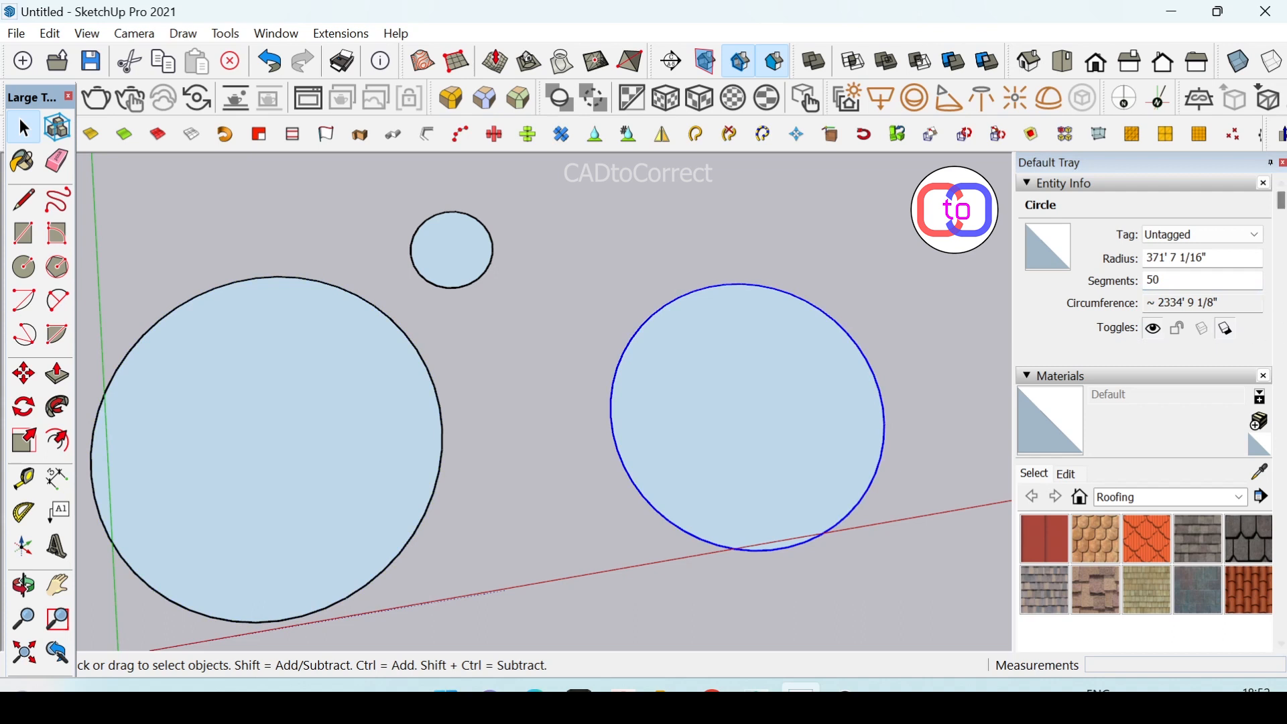
Set the right circle's segment count to 24 in Entity Info
{"action": "type", "text": "24"}
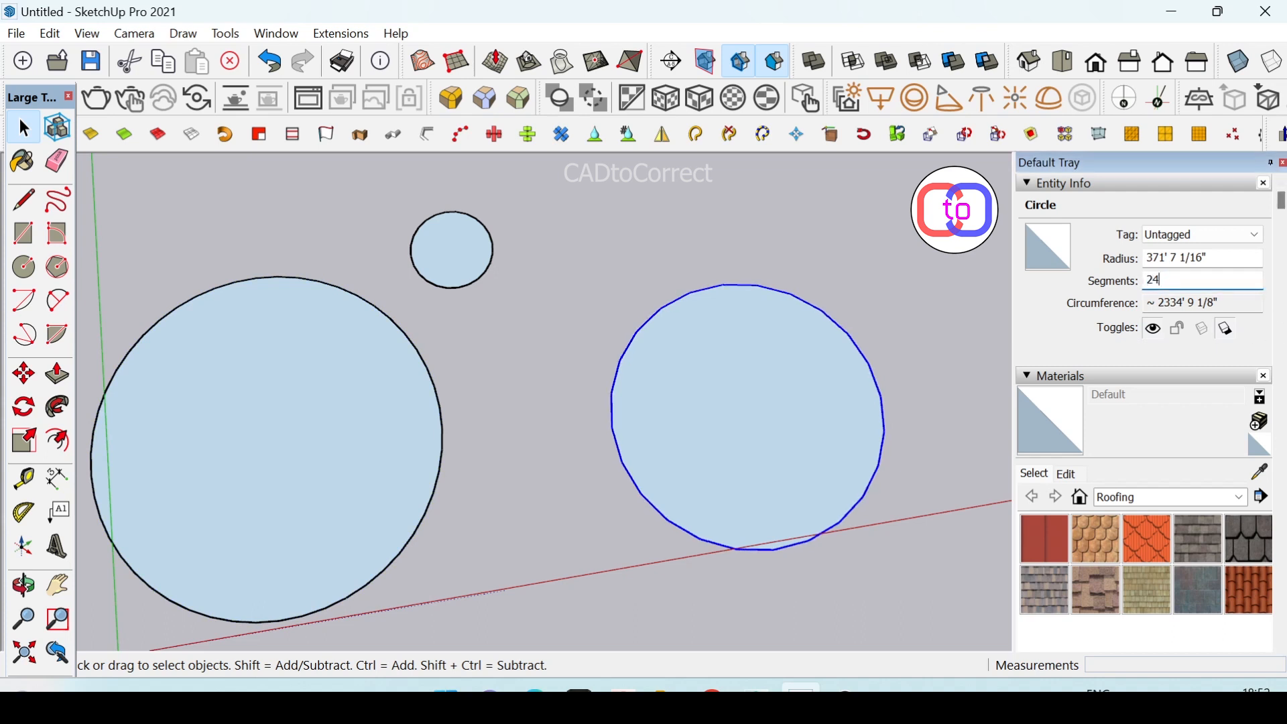
{"action": "mouse_move", "coordinate": [713, 217]}
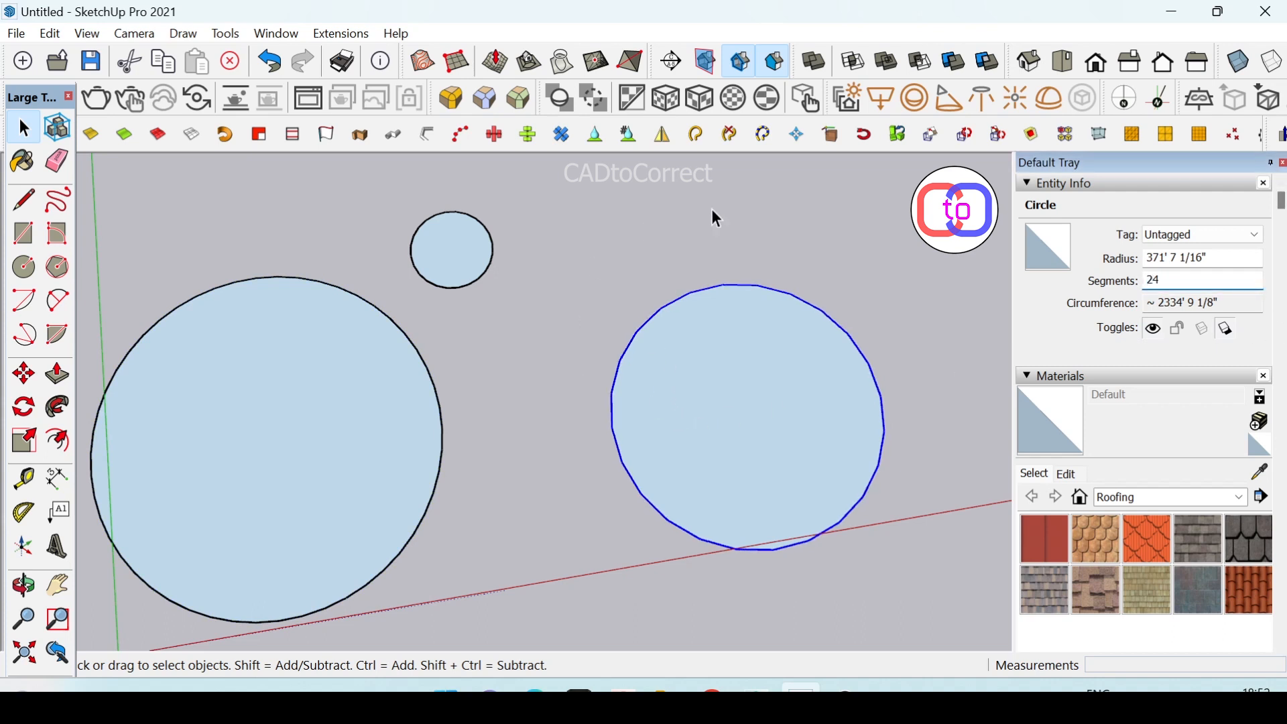
{"action": "mouse_move", "coordinate": [672, 329]}
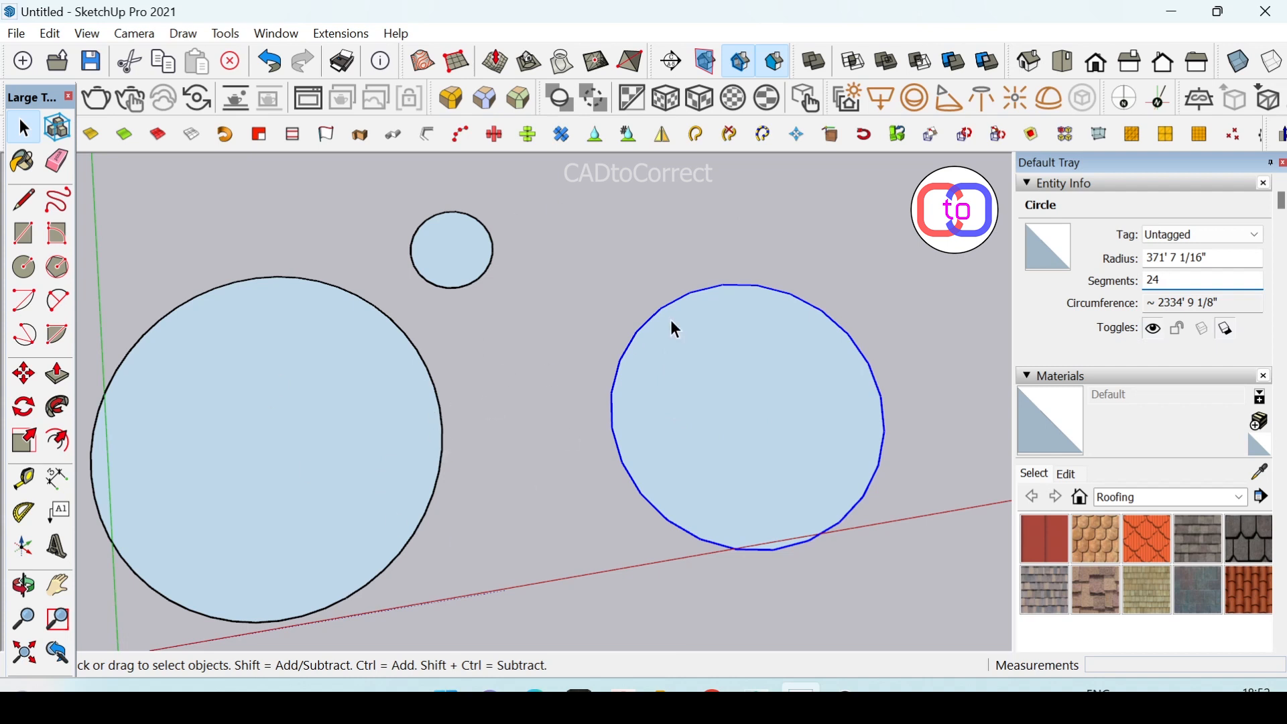